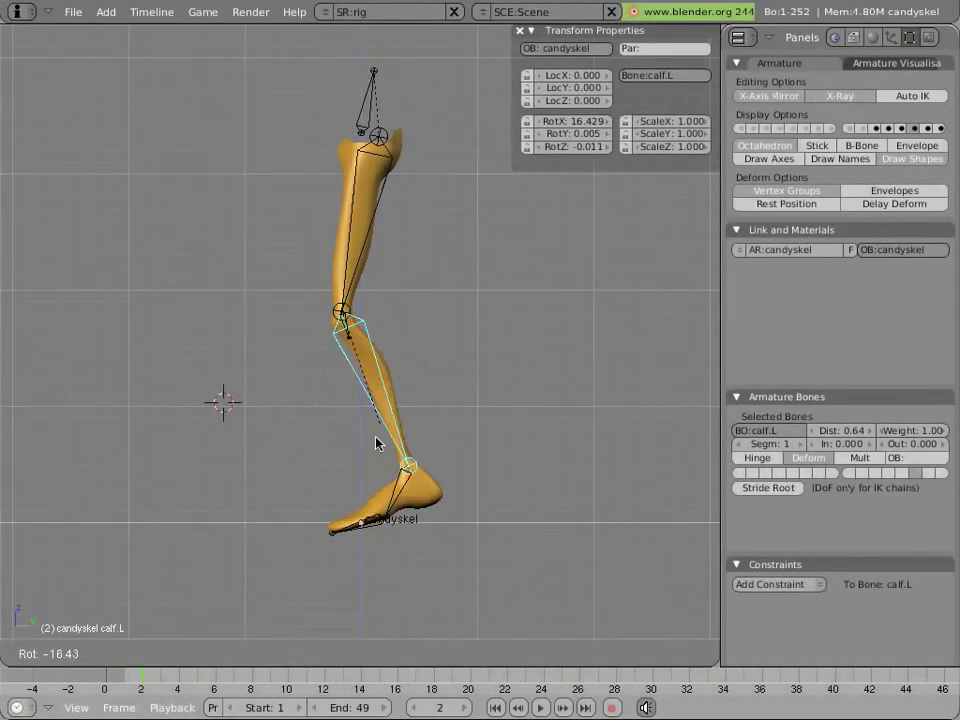
Test-rotate the foot, clear it back to rest and enter armature Edit Mode
drag(378, 444, 370, 460)
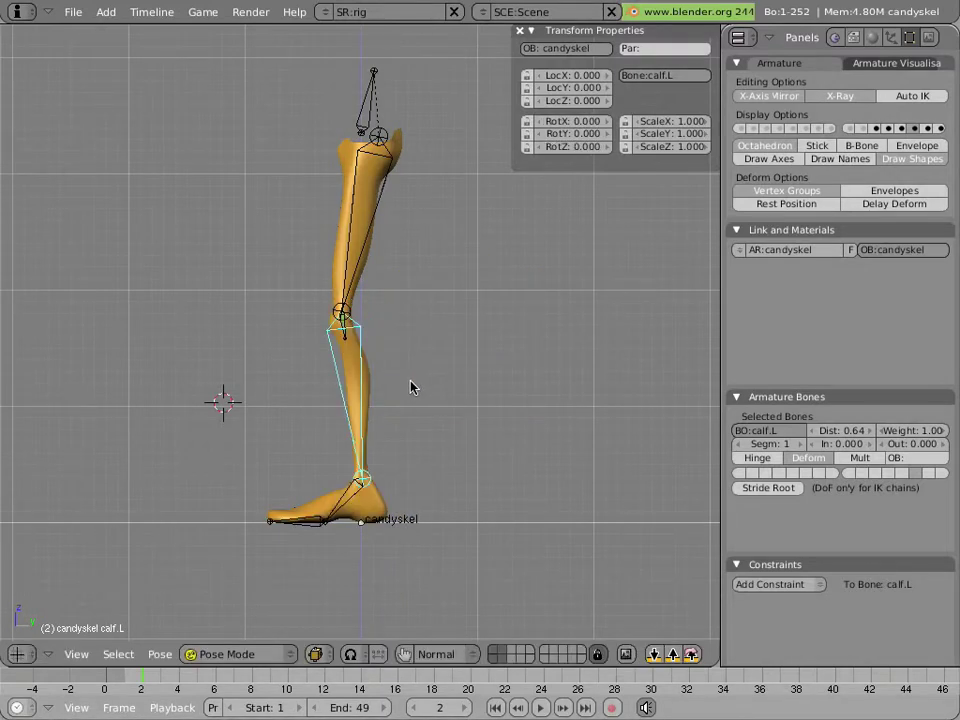
click(240, 654)
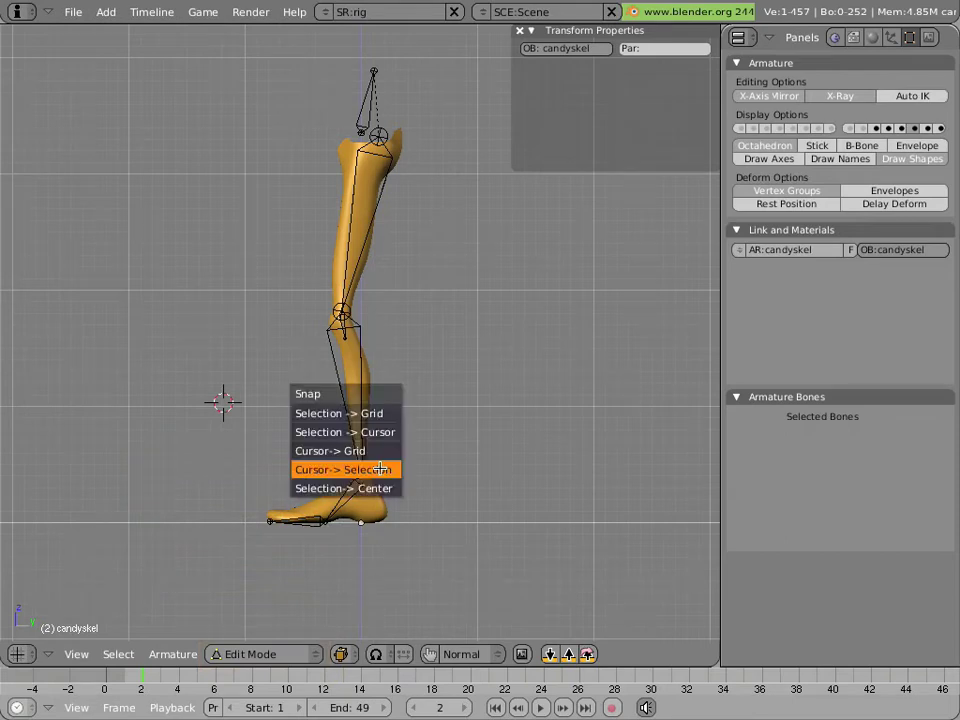
Snap the 3D cursor to the ankle joint and add a new bone there
click(344, 468)
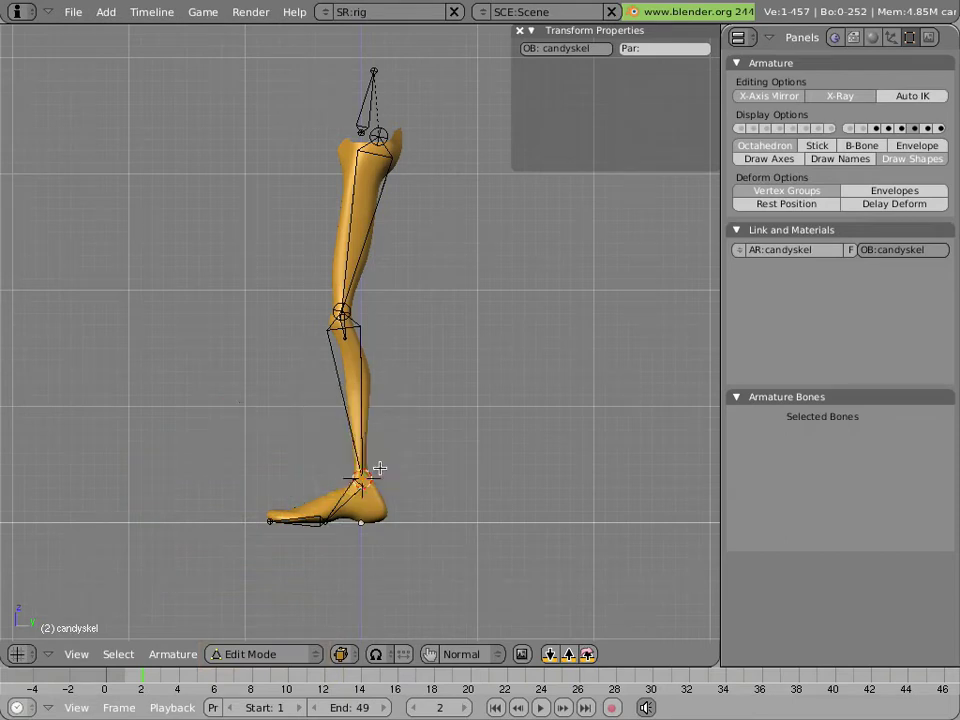
right_click(378, 464)
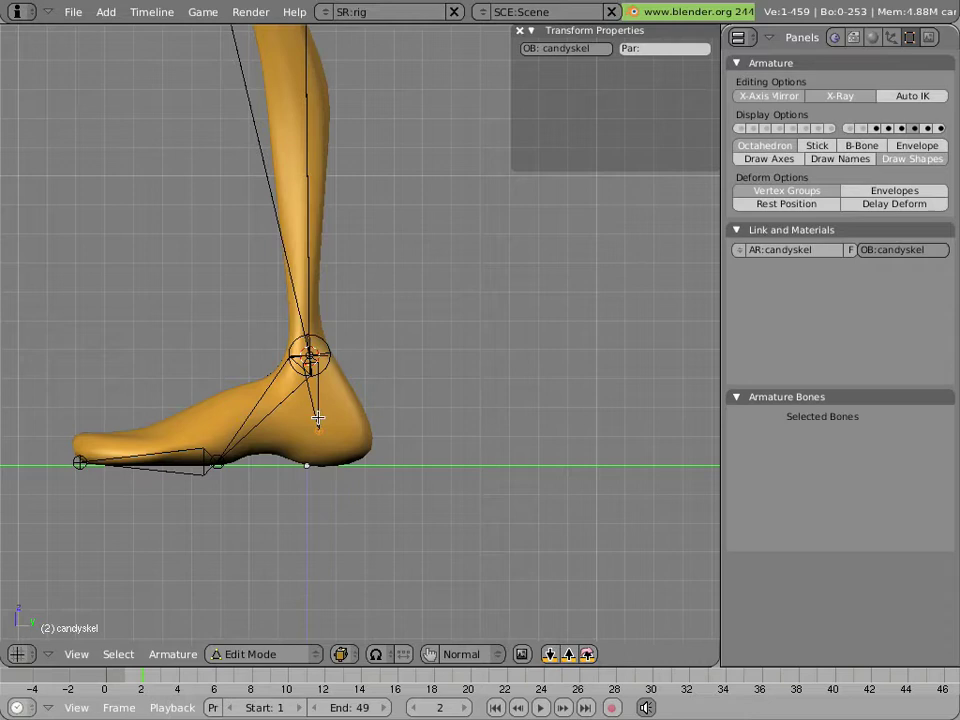
Rename the new bone Bone.002 to 'ankle-goal.L' in the Armature Bones panel
click(318, 410)
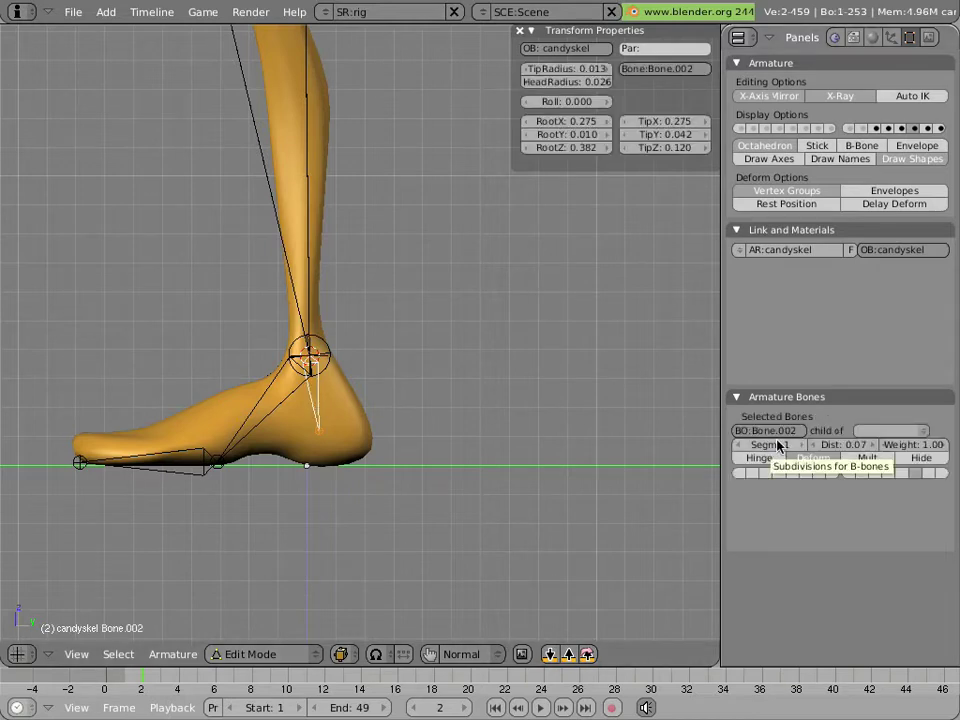
click(768, 430)
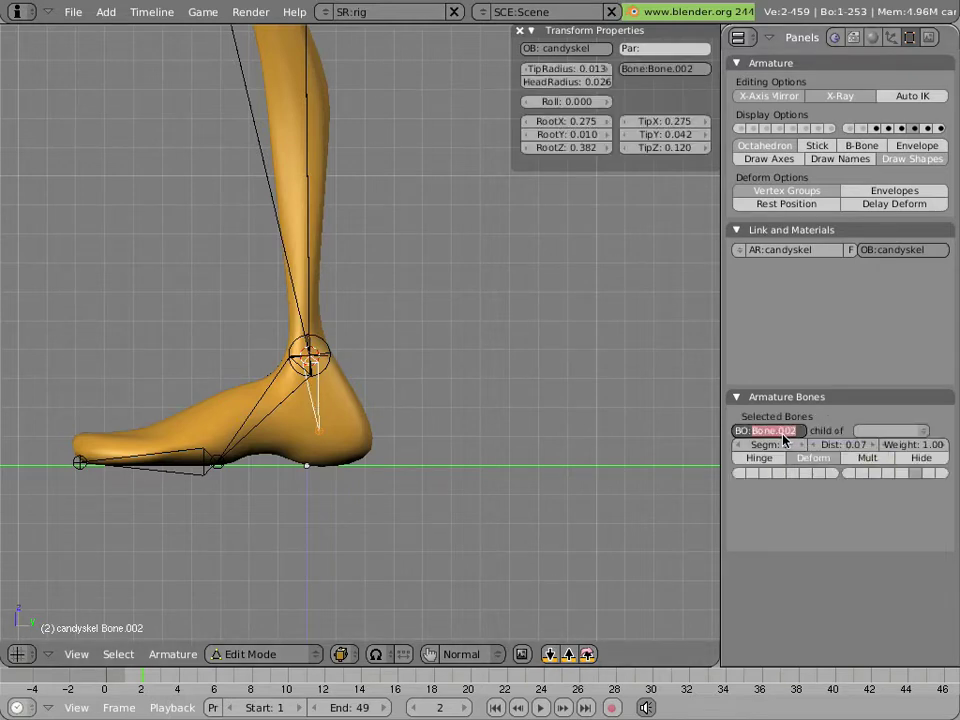
text(ankle)
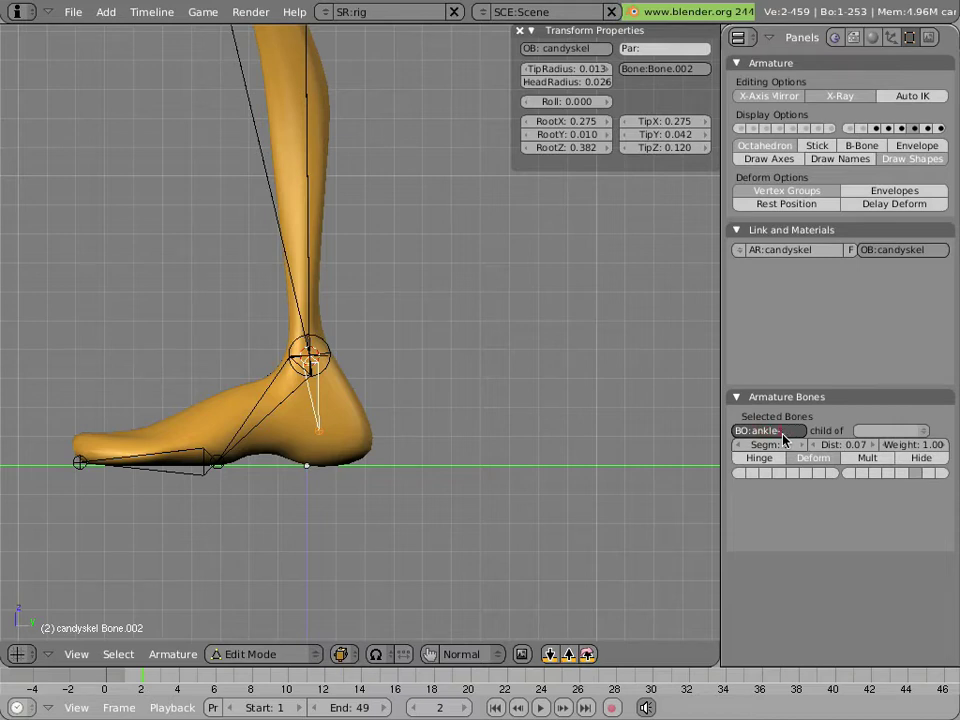
text(-goal.L)
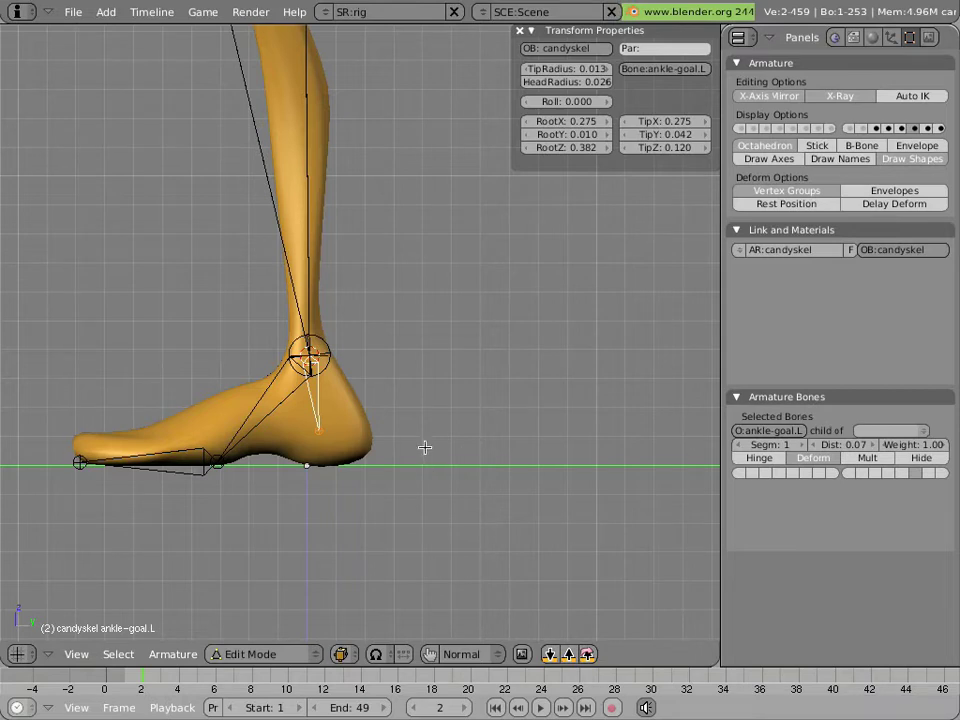
Switch to Pose Mode to move the lowbackGEO hip bone down and bend the leg
click(256, 654)
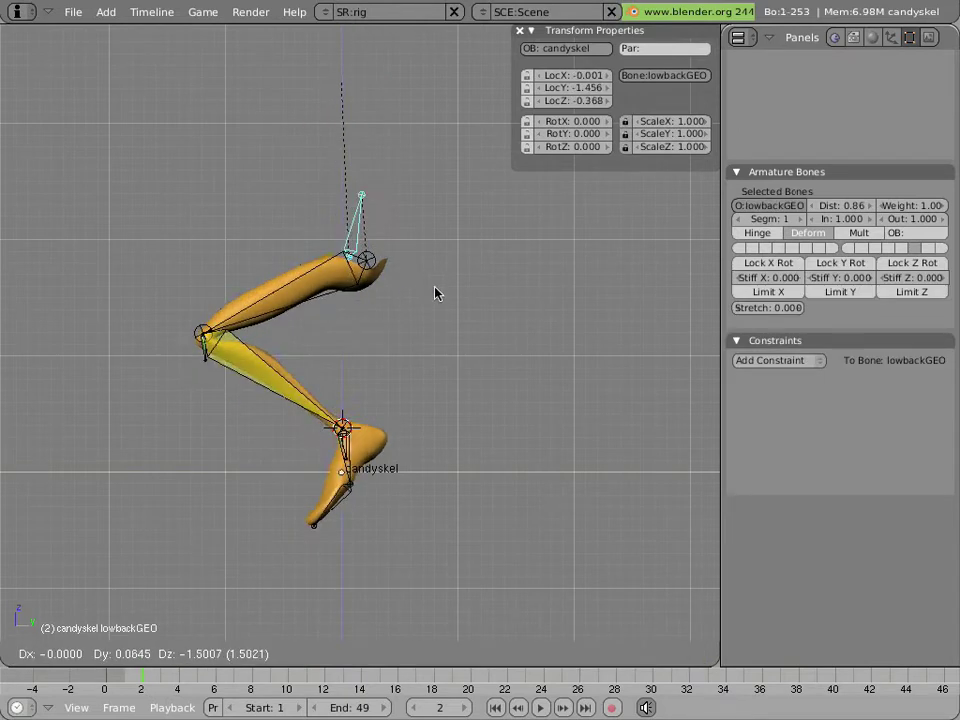
Test-move the hip, return it to rest, select footbase.L and enter Edit Mode
drag(436, 292, 406, 444)
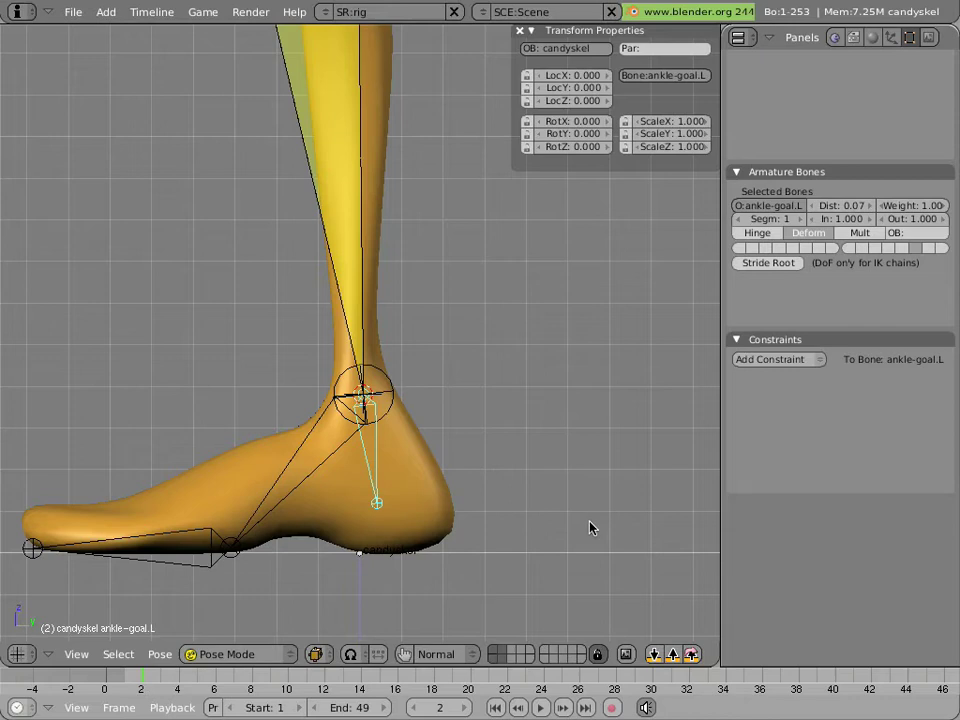
mouse_move(548, 524)
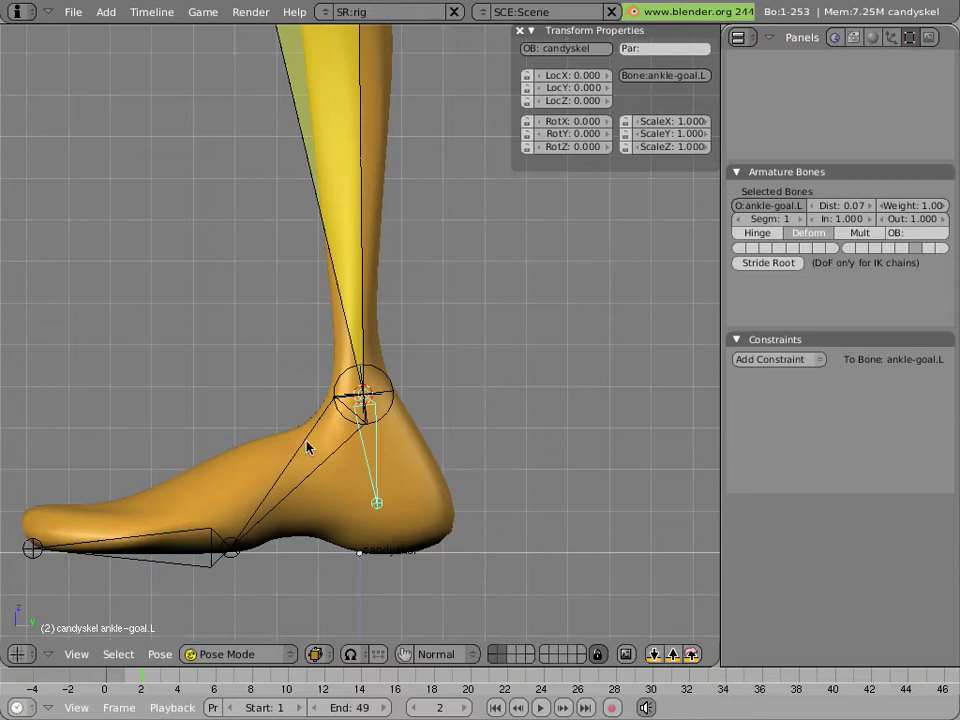
click(230, 548)
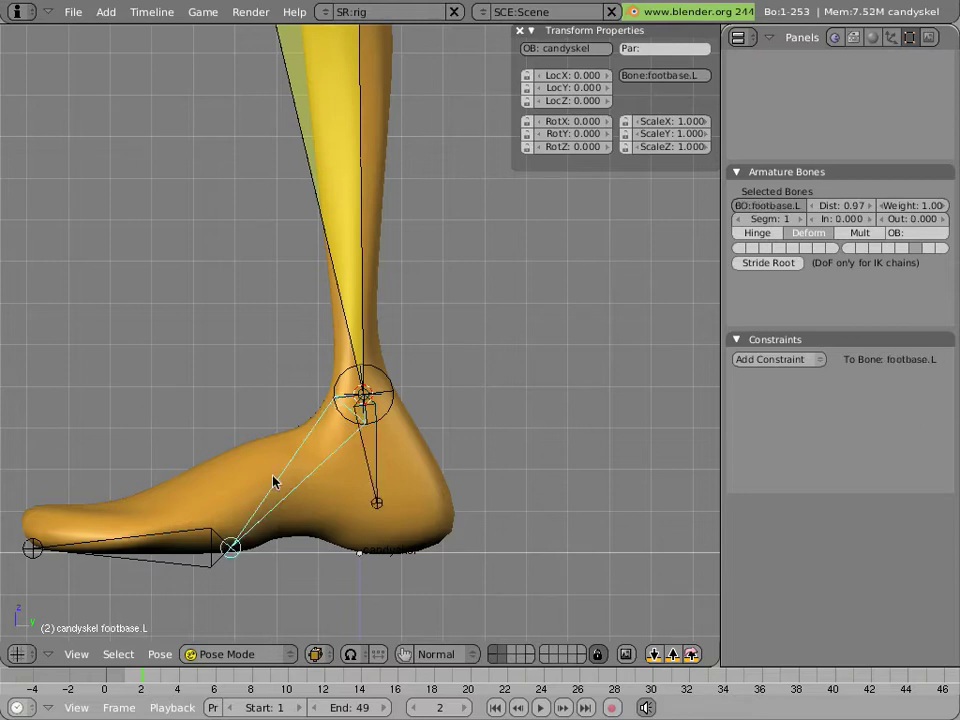
mouse_move(284, 504)
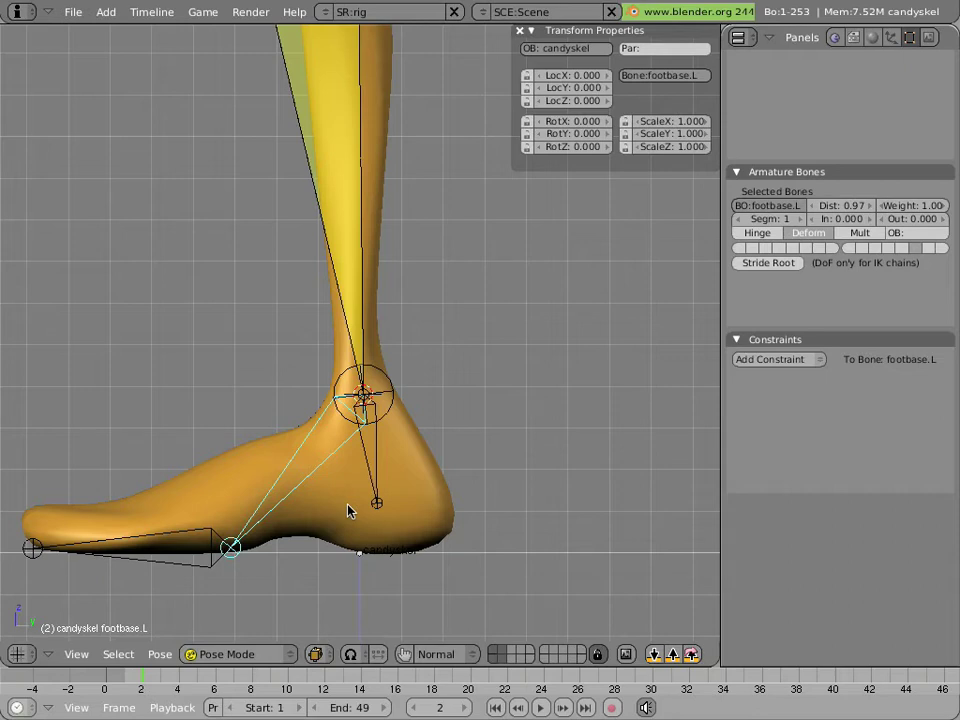
click(240, 654)
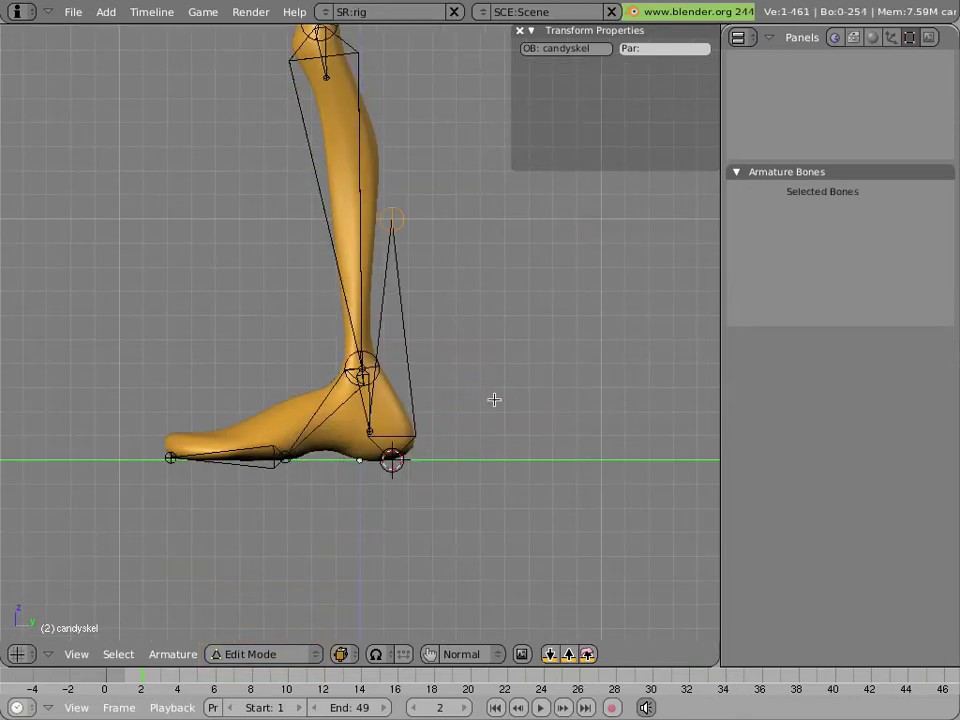
Lay the new heel bone flat backwards and rename it 'foot.L'
drag(392, 218, 464, 364)
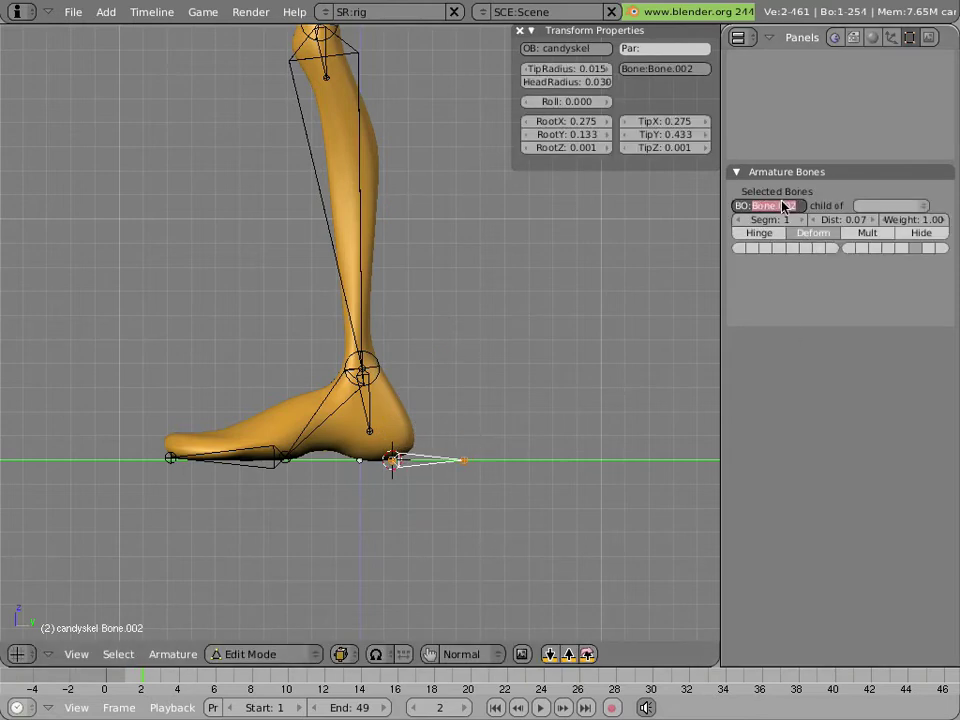
text(foot.L)
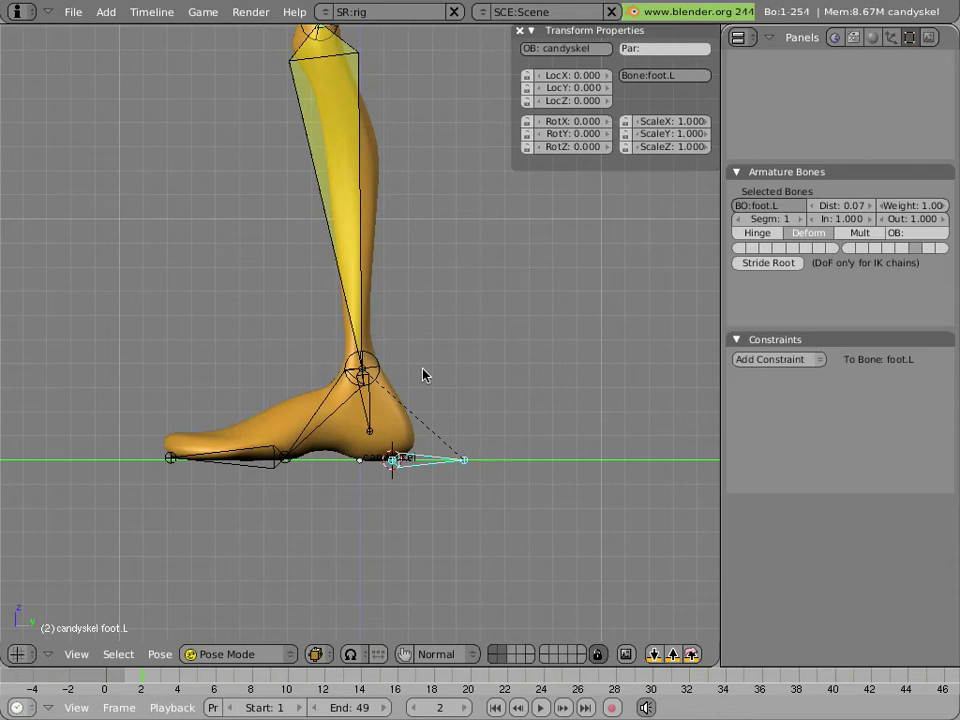
Parent ankle-goal.L to foot.L with Keep Offset in Edit Mode
click(238, 654)
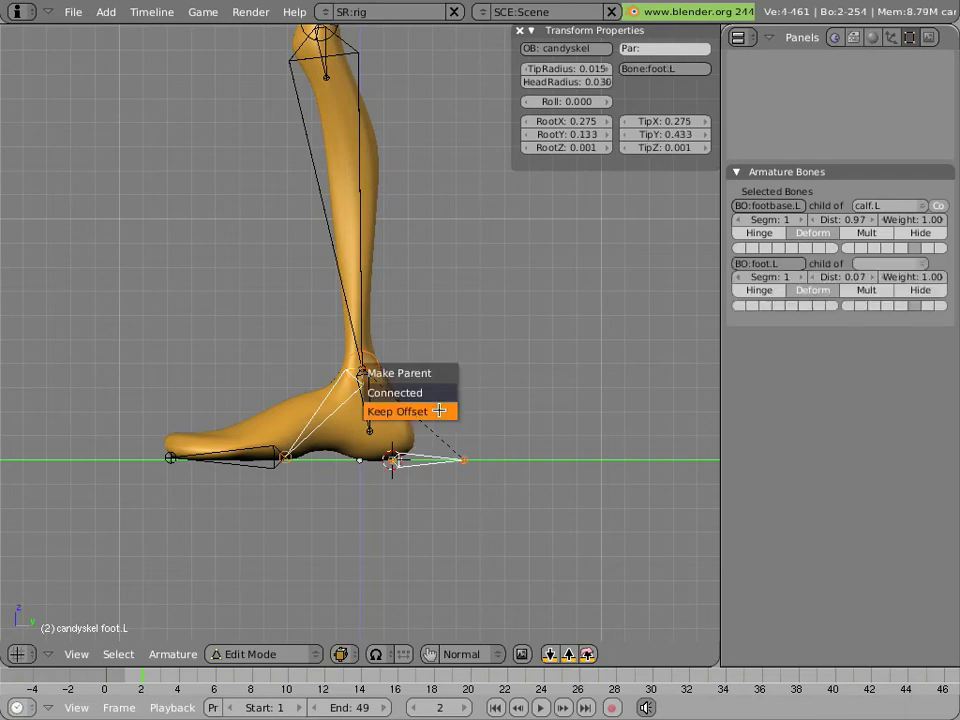
click(262, 654)
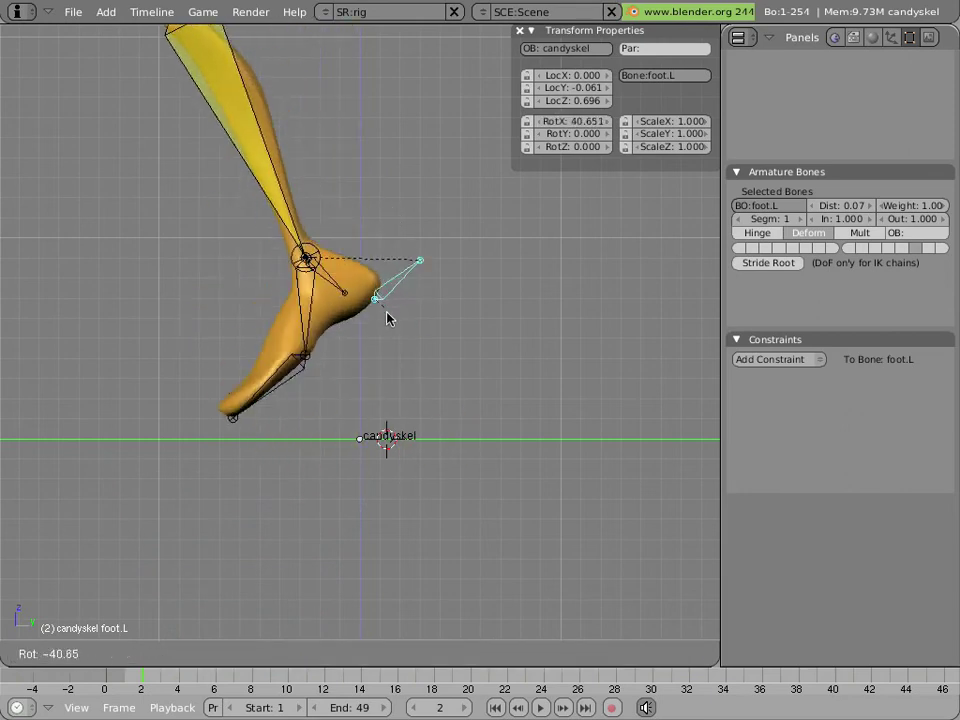
Tilt the foot via foot.L with the hip lowered, then reselect foot.L
drag(390, 300, 390, 330)
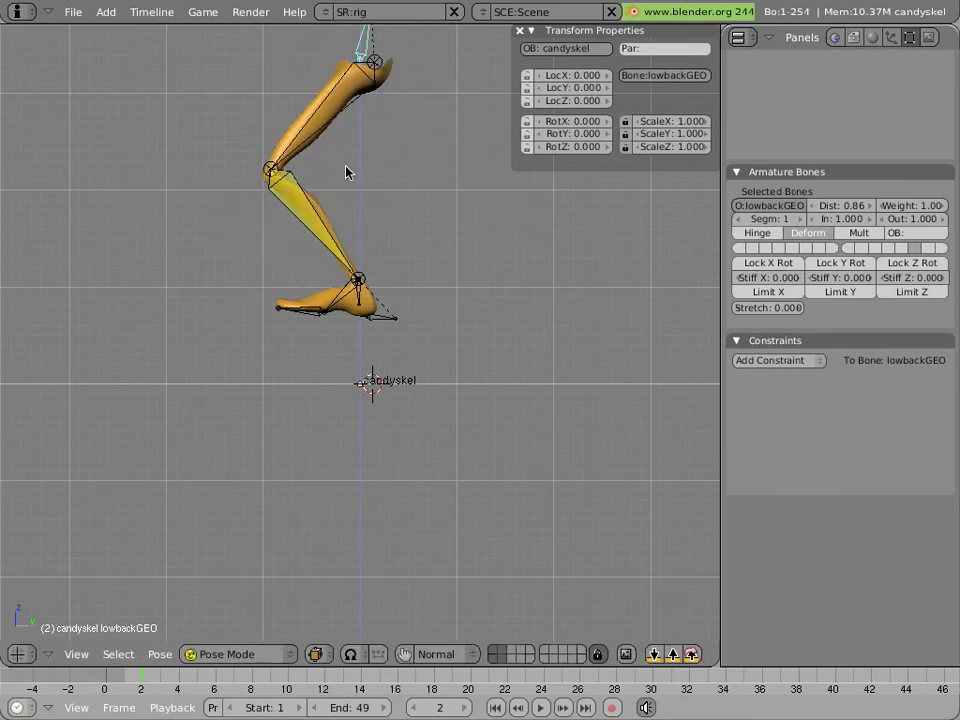
click(380, 320)
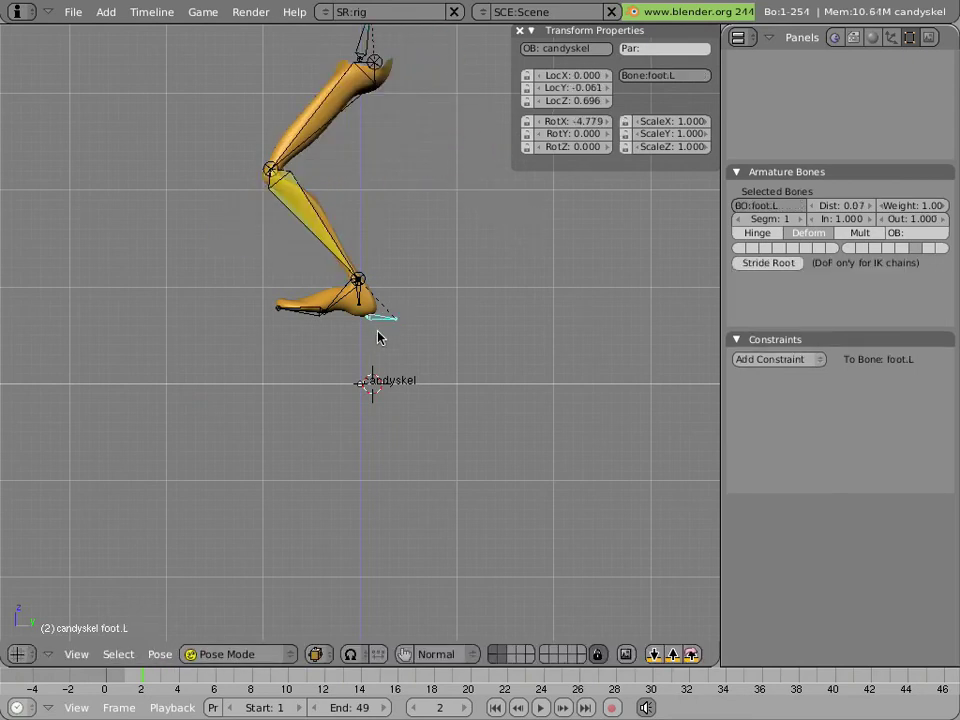